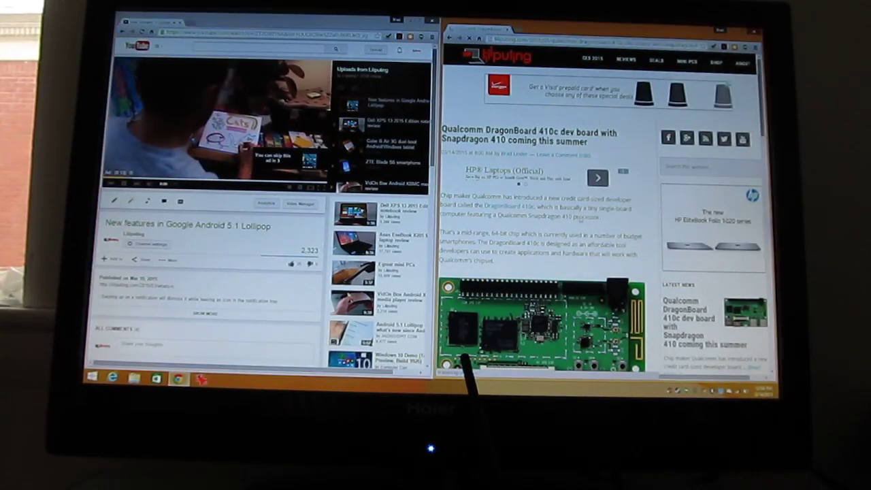
- Scroll down the Liliputing article toward the embedded Android 5.1 Lollipop video
scroll(down, 3)
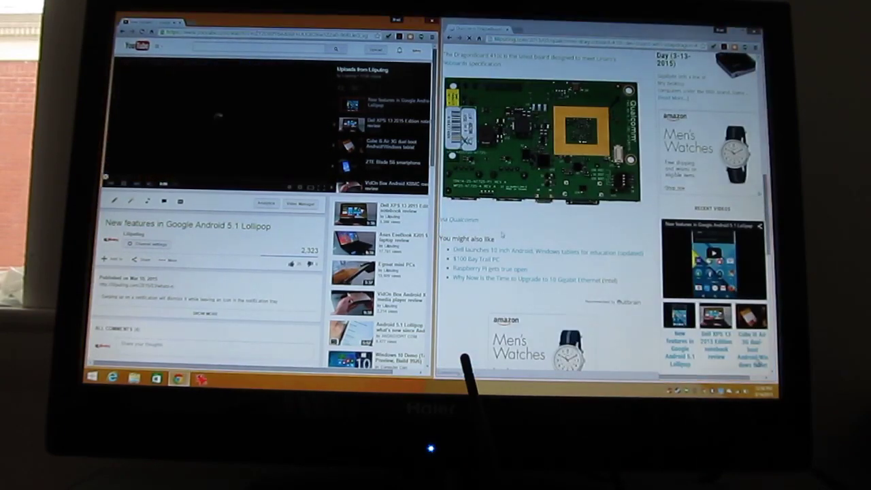
scroll(down, 3)
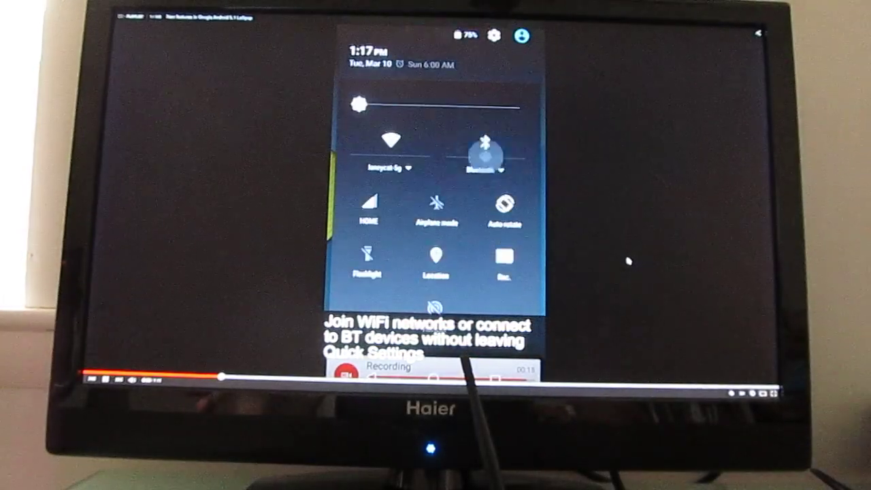
- Leave the full-screen YouTube video and return to the Windows desktop
click(389, 141)
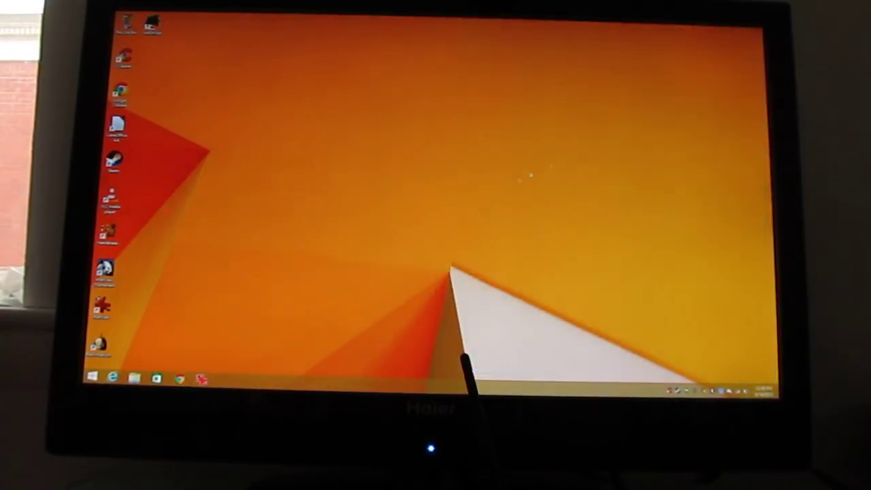
mouse_move(272, 352)
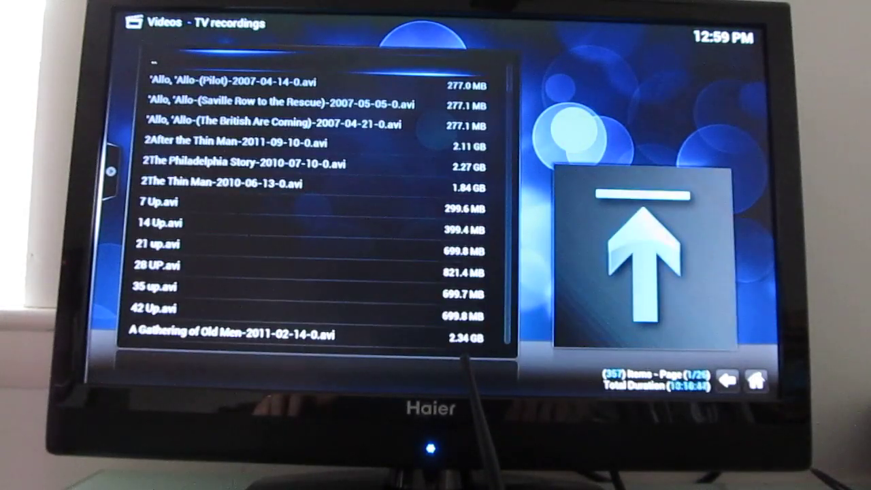
- Scroll down through Kodi's TV recordings list
scroll(down, 3)
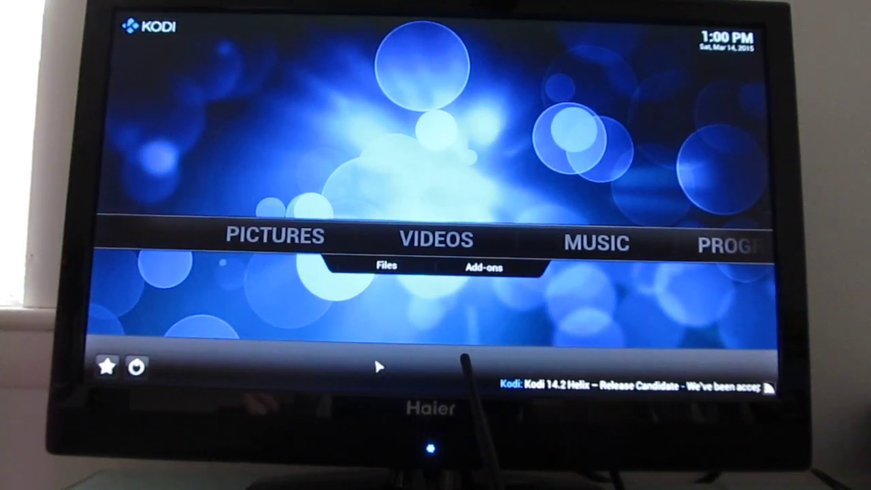
mouse_move(400, 323)
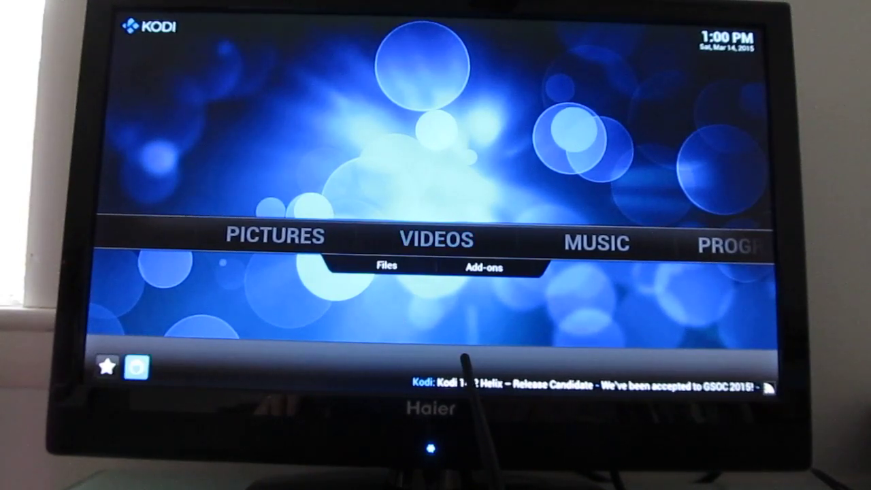
- Exit Kodi through its power menu, returning to the Windows 8.1 desktop
click(136, 366)
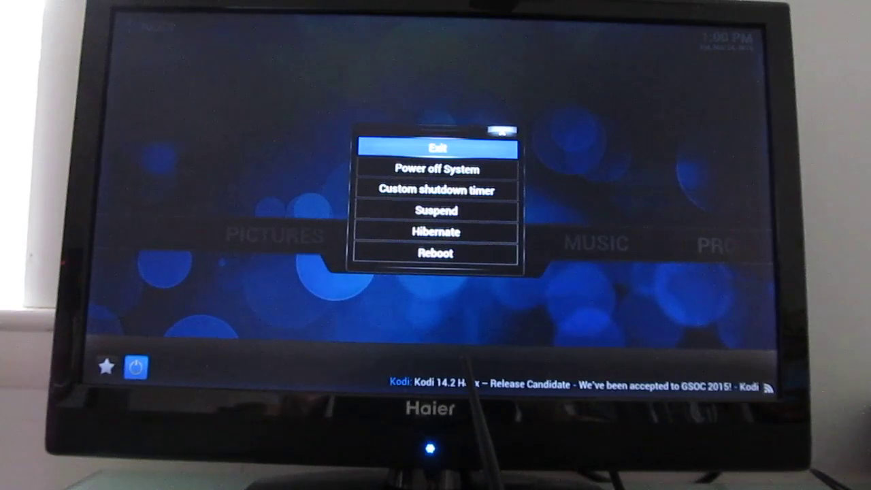
click(439, 148)
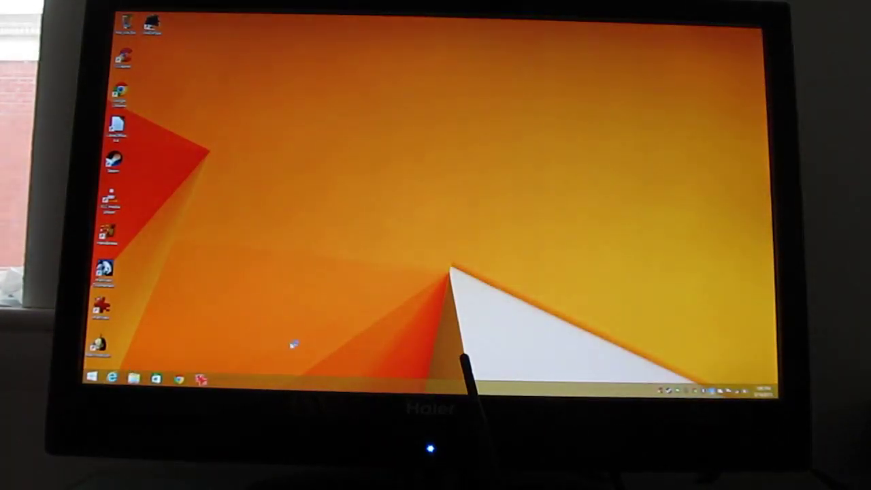
mouse_move(377, 351)
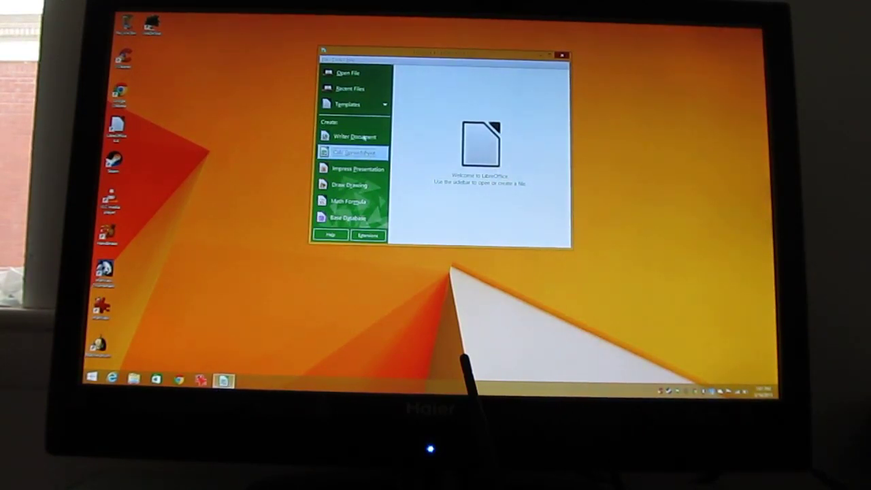
- Start a new Calc spreadsheet and maximize its window to fill the screen
click(353, 149)
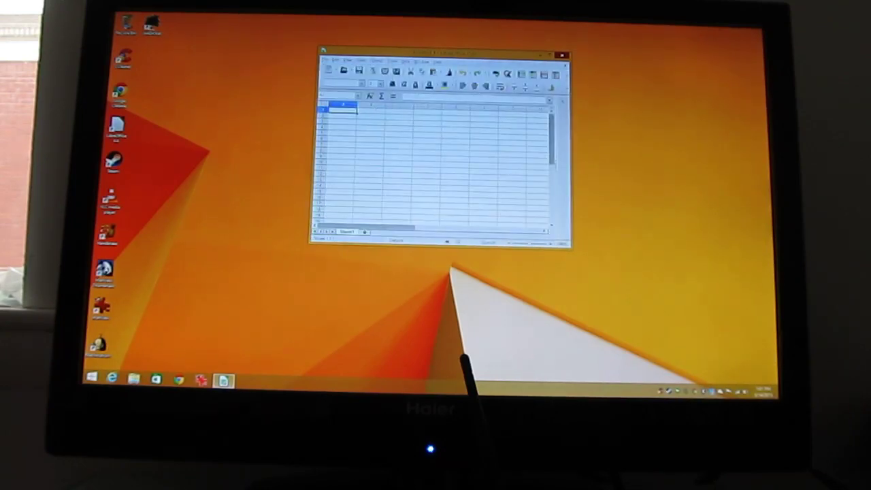
click(555, 53)
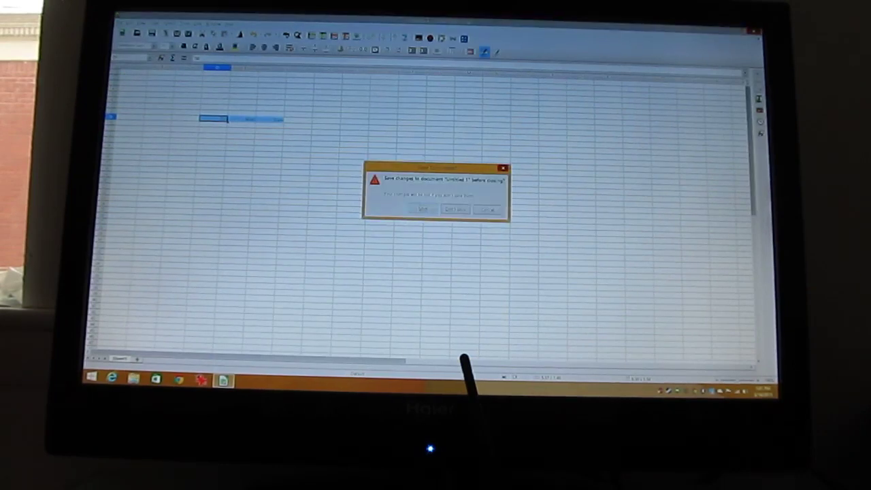
click(454, 208)
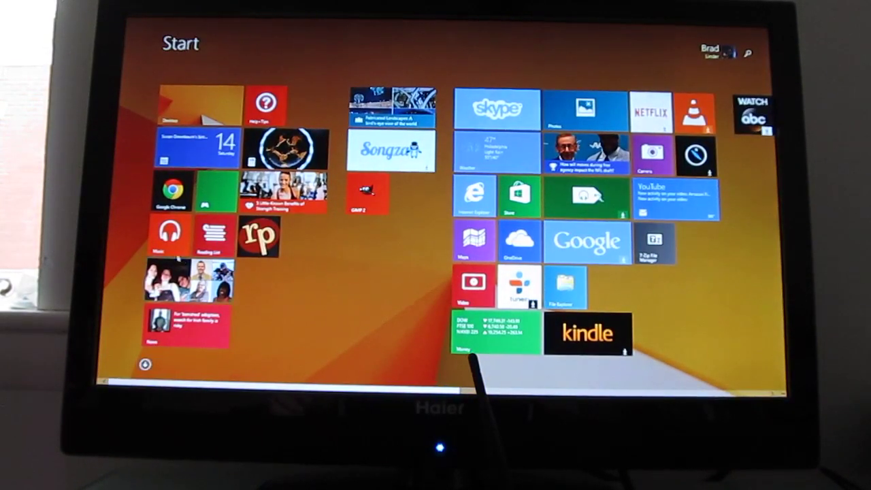
- Launch Xbox Music from the Start screen's Music tile
click(170, 234)
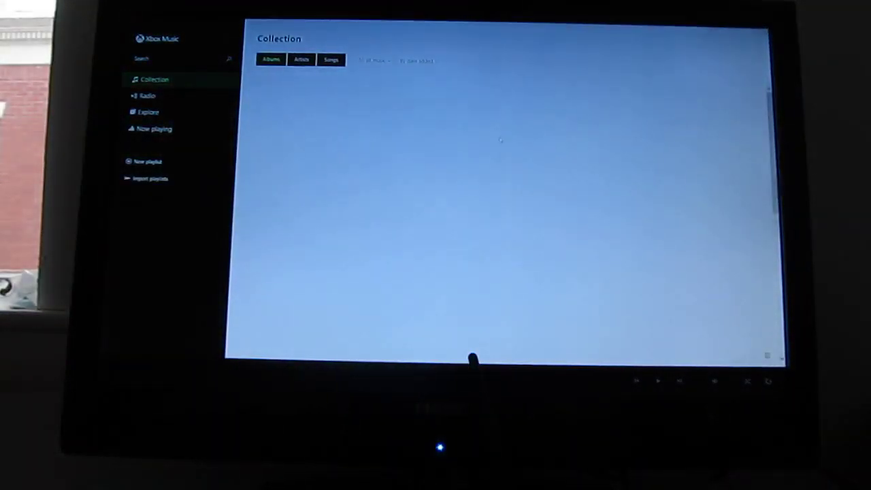